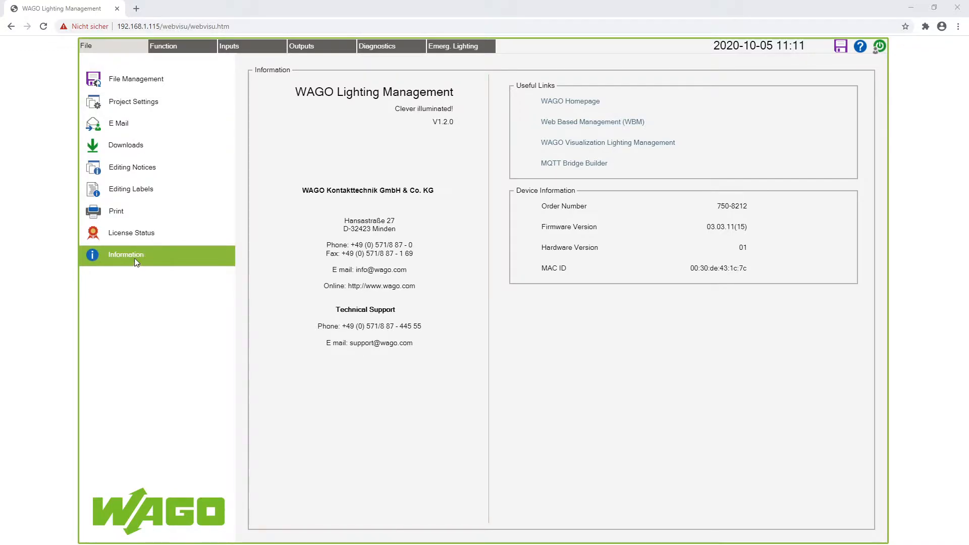
{"action": "mouse_move", "coordinate": [578, 167]}
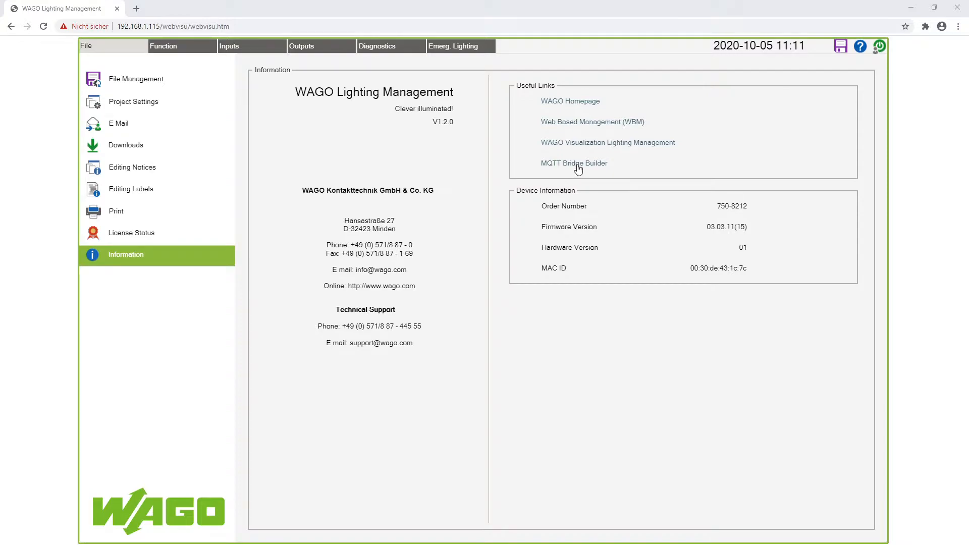
Step: Open the MQTT Bridge Builder from the Useful Links on the Information page
{"action": "left_click", "coordinate": [573, 163]}
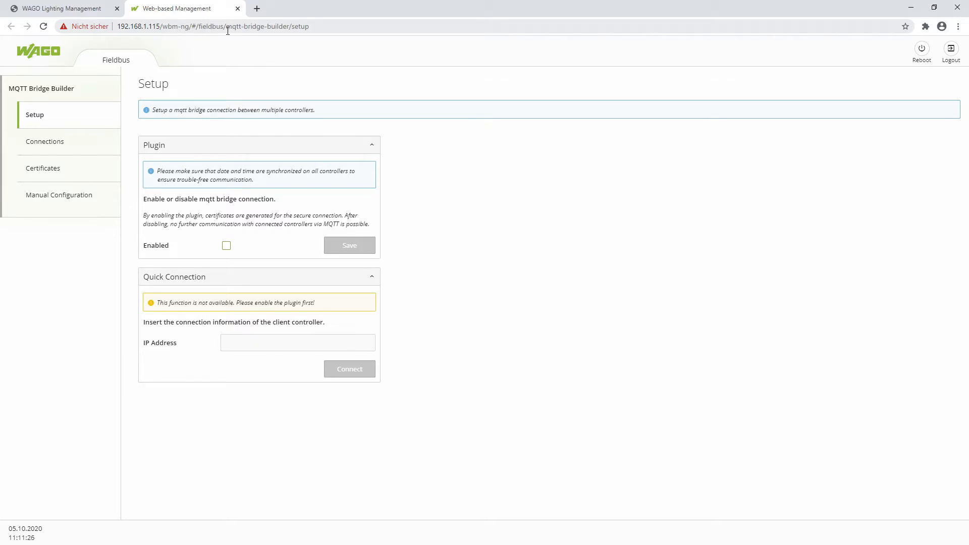
{"action": "mouse_move", "coordinate": [233, 257]}
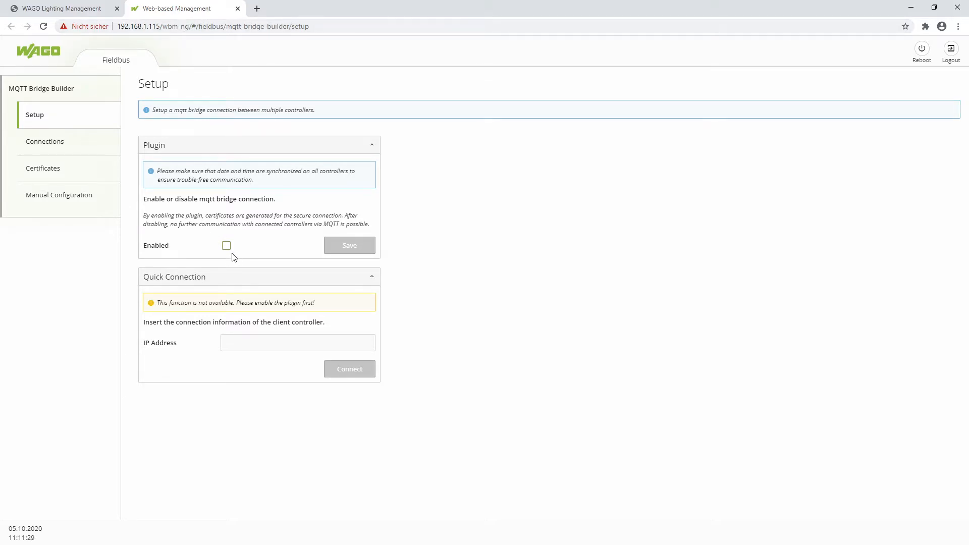
Step: Enable the MQTT bridge plugin and connect to the client controller at 192.168.1.215 via Quick Connection
{"action": "left_click", "coordinate": [227, 245]}
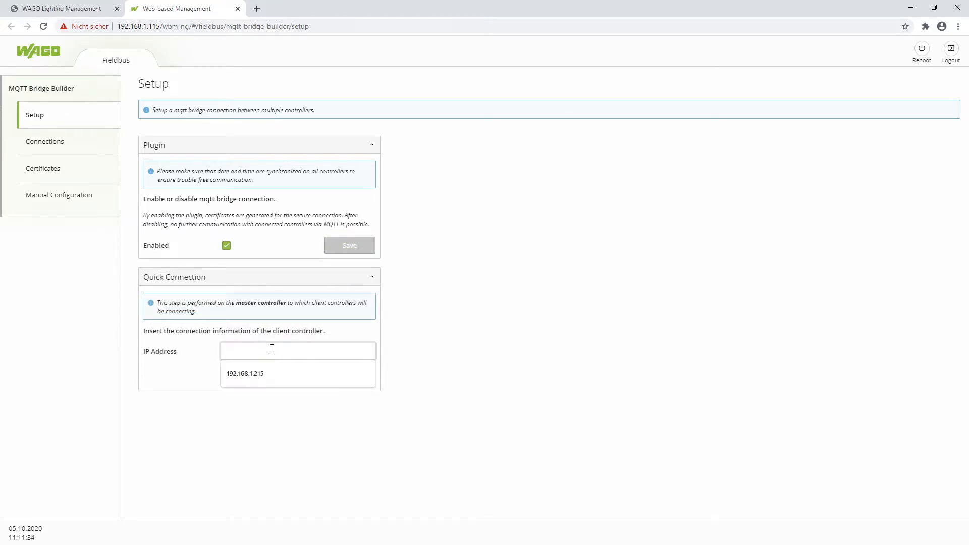
{"action": "type", "text": "192."}
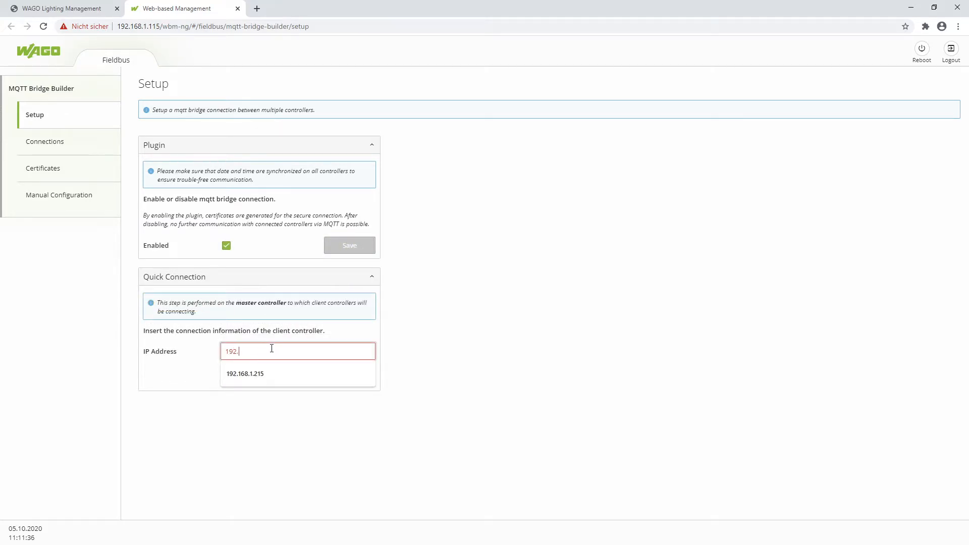
{"action": "type", "text": "168.1."}
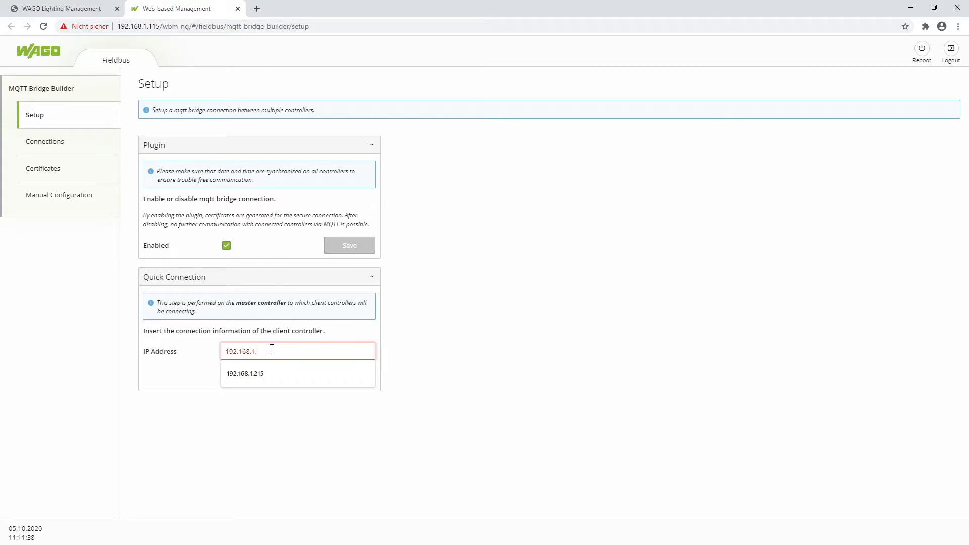
{"action": "left_click", "coordinate": [244, 373]}
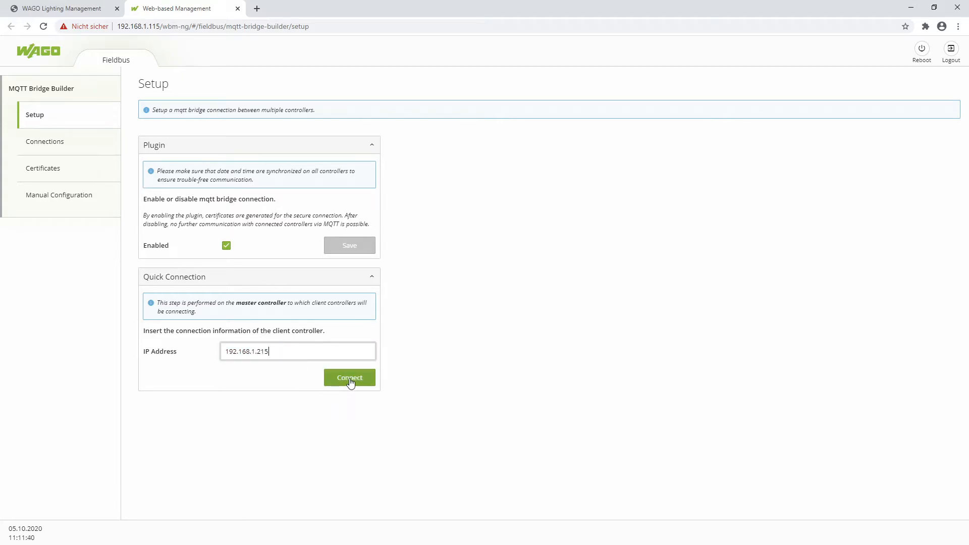
{"action": "left_click", "coordinate": [350, 378]}
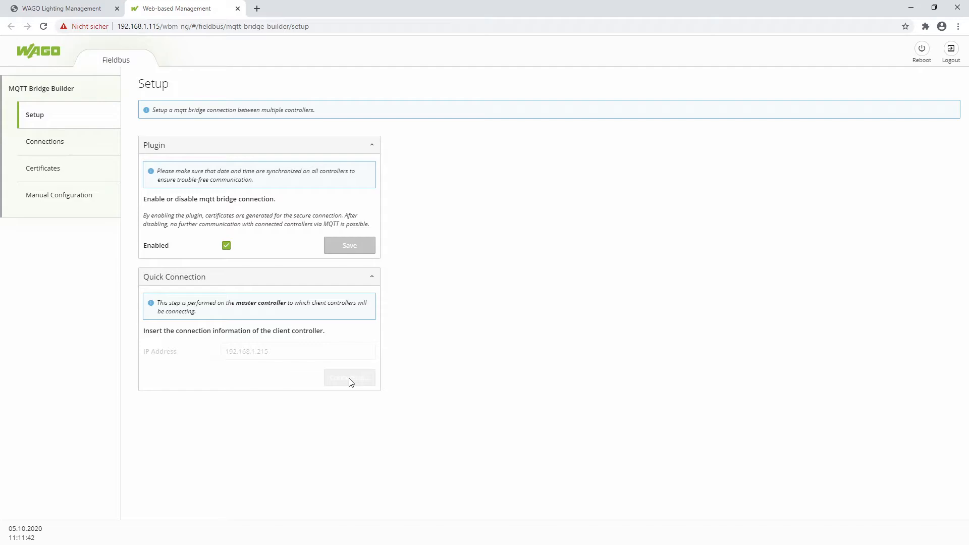
{"action": "left_click", "coordinate": [350, 377]}
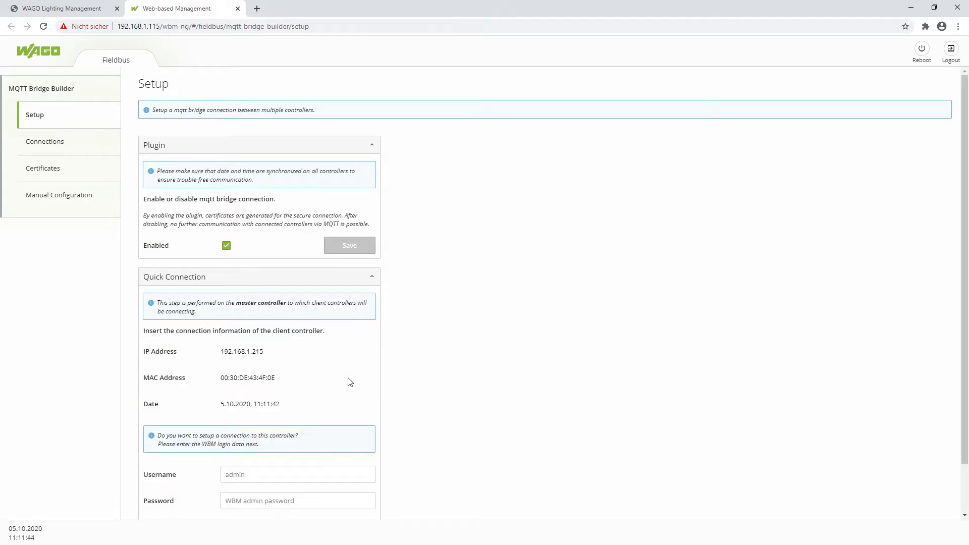
Step: Enter the client controller's WBM login with Synchronize time kept on and set up the bridge connection
{"action": "scroll", "scroll_direction": "down", "scroll_amount": 3}
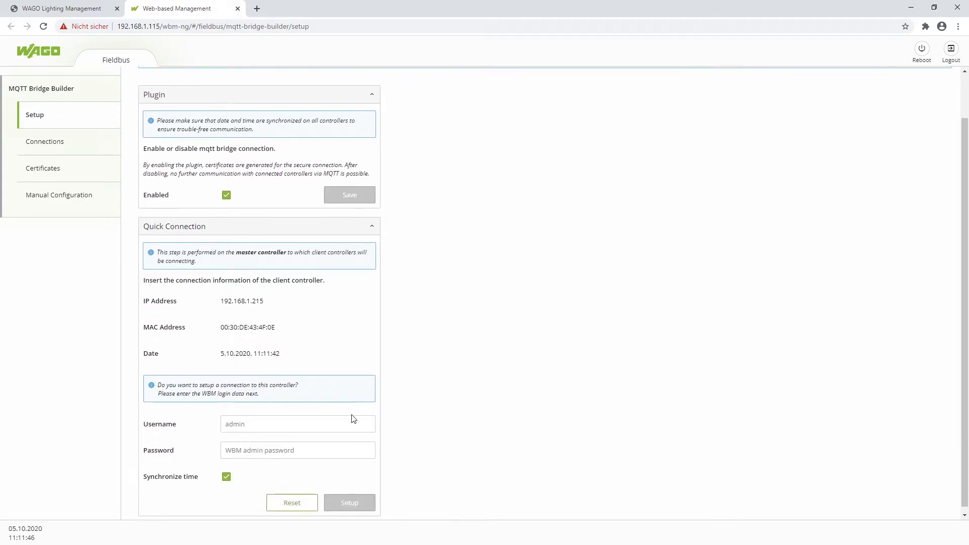
{"action": "left_click", "coordinate": [297, 424]}
{"action": "type", "text": "admin"}
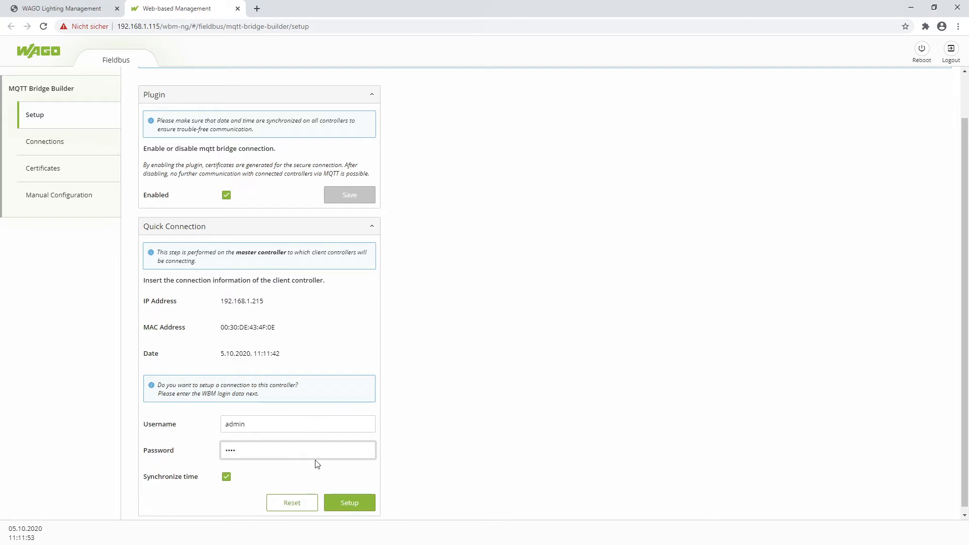
{"action": "left_click", "coordinate": [348, 503]}
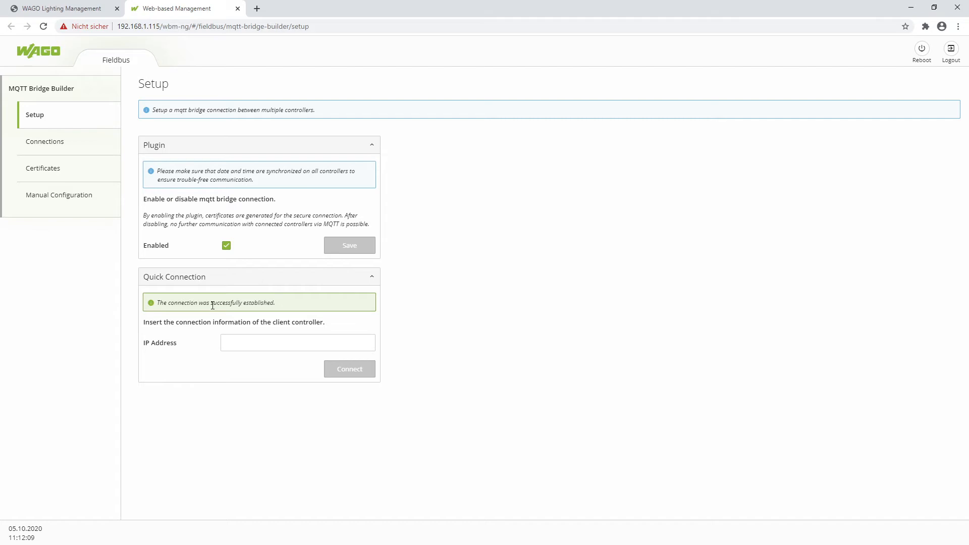
{"action": "mouse_move", "coordinate": [197, 266]}
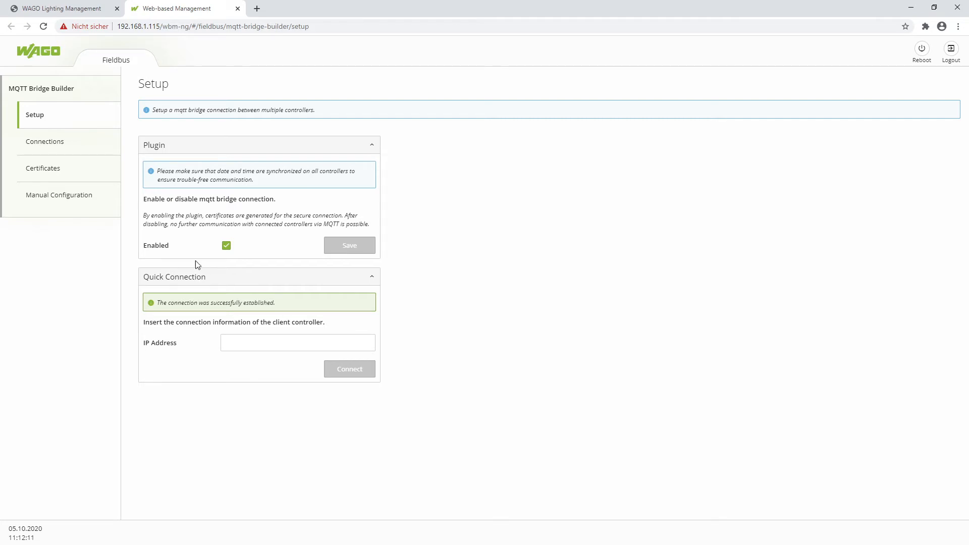
Step: Check controller 434F0E at 192.168.1.215 under Incoming connections, then view the bridge certificates
{"action": "left_click", "coordinate": [45, 142]}
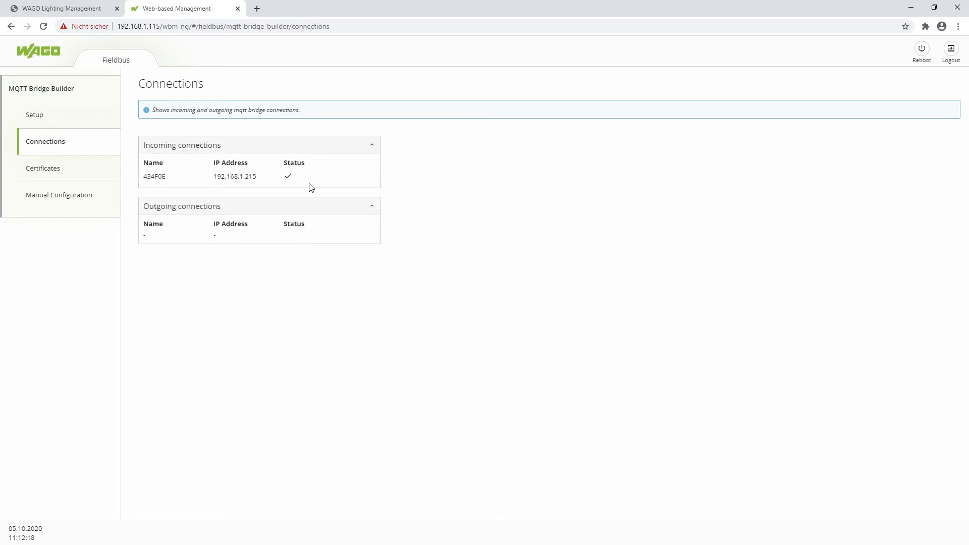
{"action": "mouse_move", "coordinate": [273, 218]}
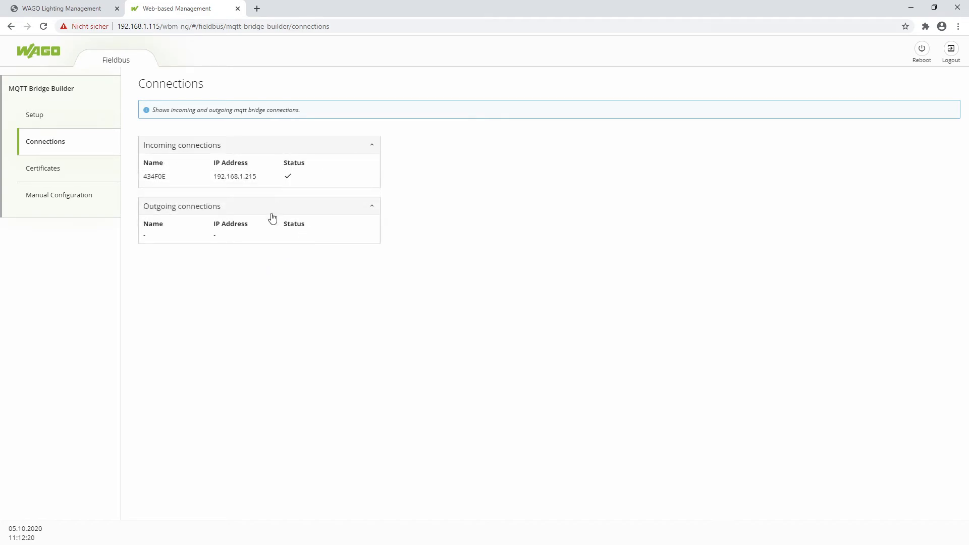
{"action": "left_click", "coordinate": [43, 169]}
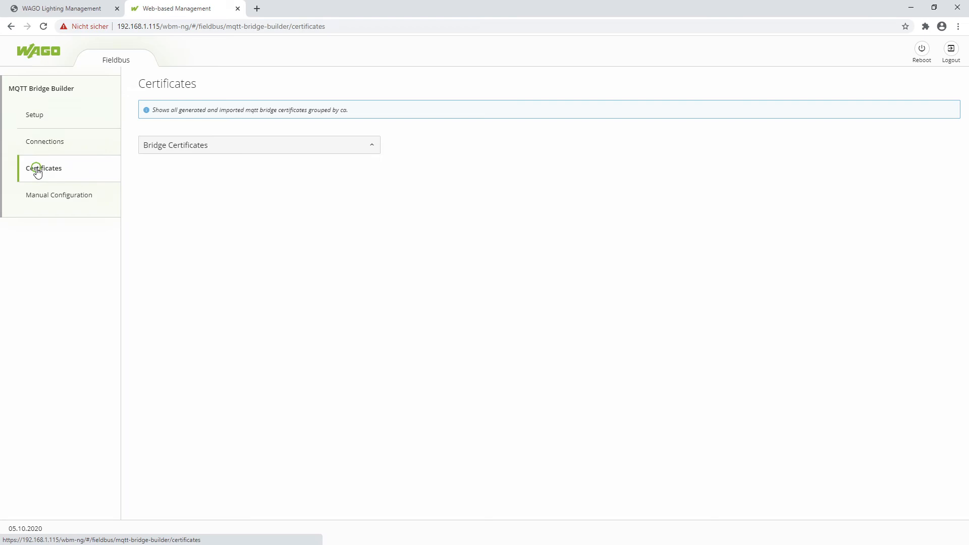